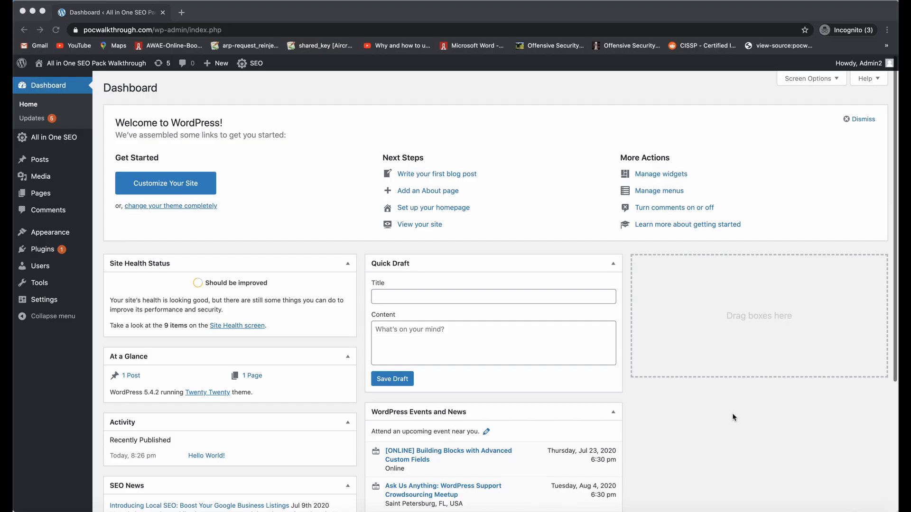
mouse_move(683, 410)
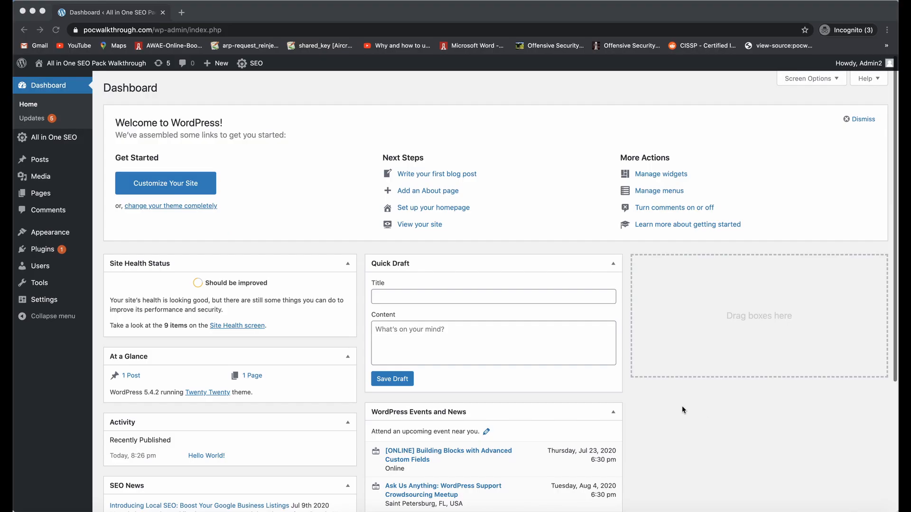
mouse_move(32, 272)
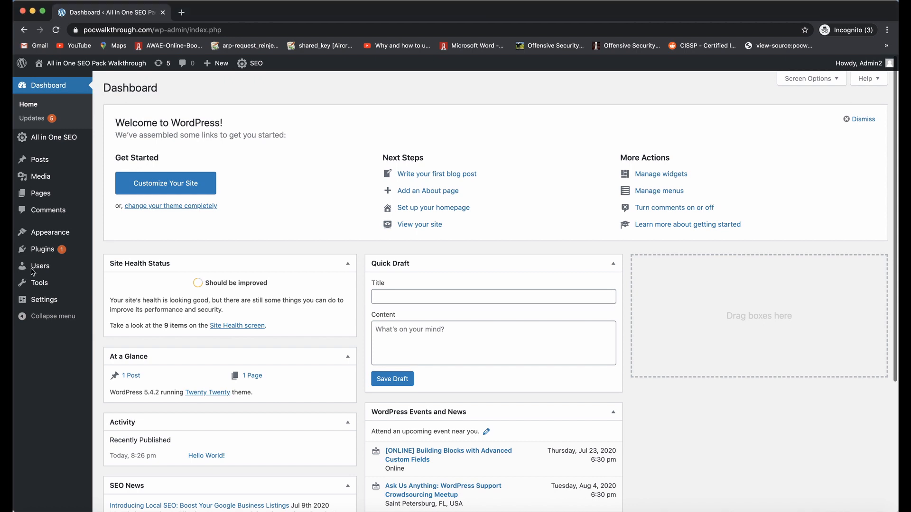
- From the dashboard, open All Users under the Users menu
click(40, 267)
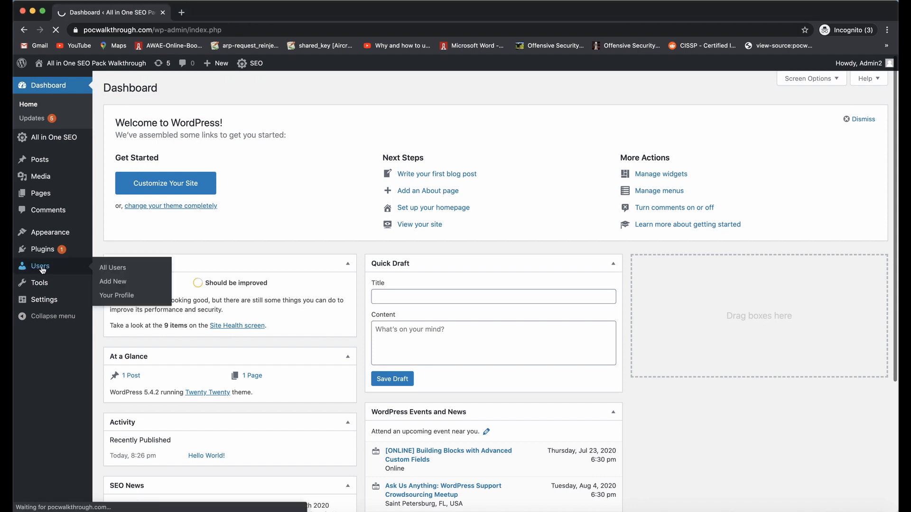
- Open the Users table showing one administrator and one contributor account
click(112, 268)
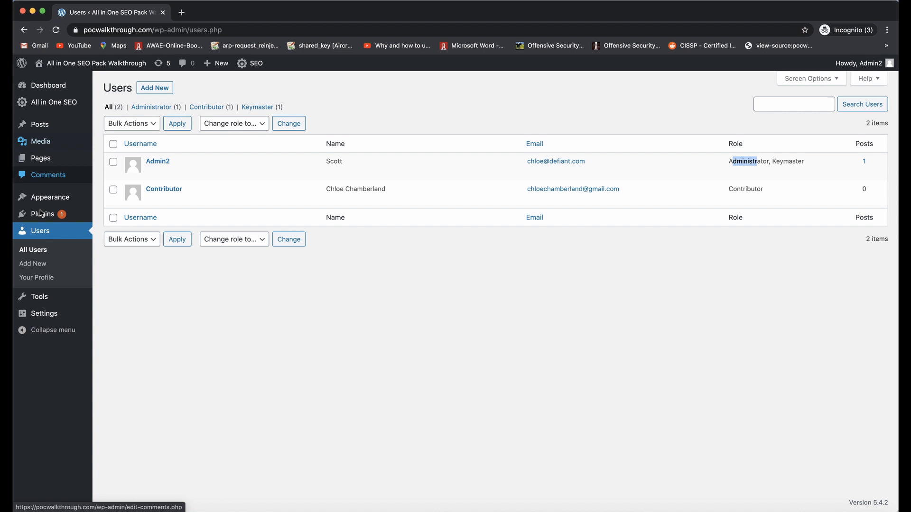
mouse_move(43, 214)
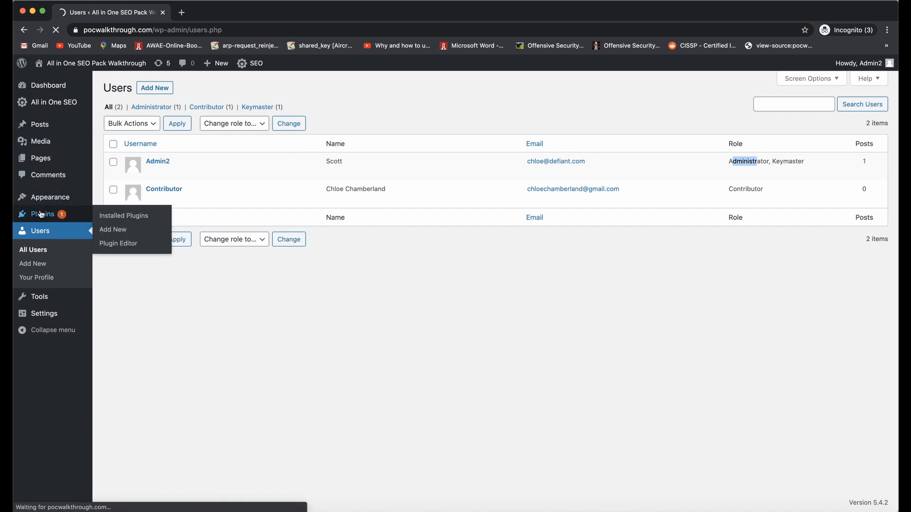
- Open Installed Plugins and highlight All In One SEO Pack's version 3.6.1
click(123, 215)
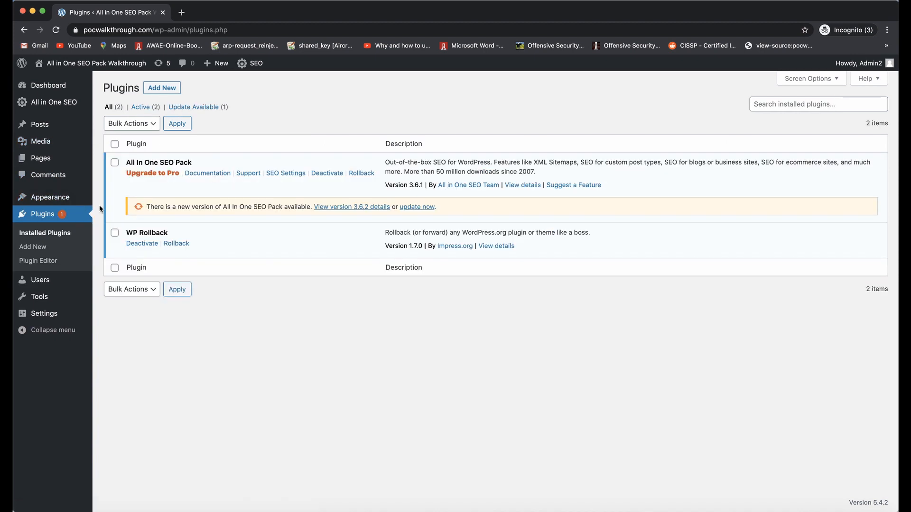
double_click(412, 185)
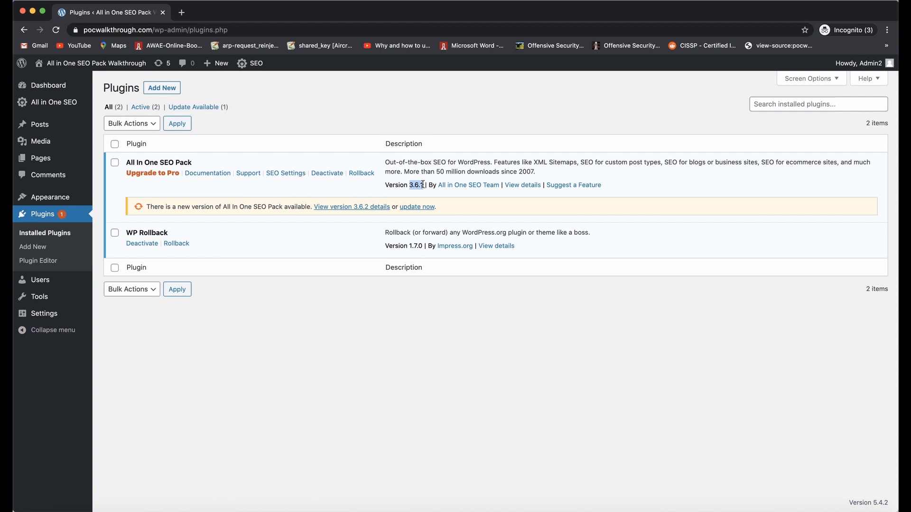
mouse_move(357, 211)
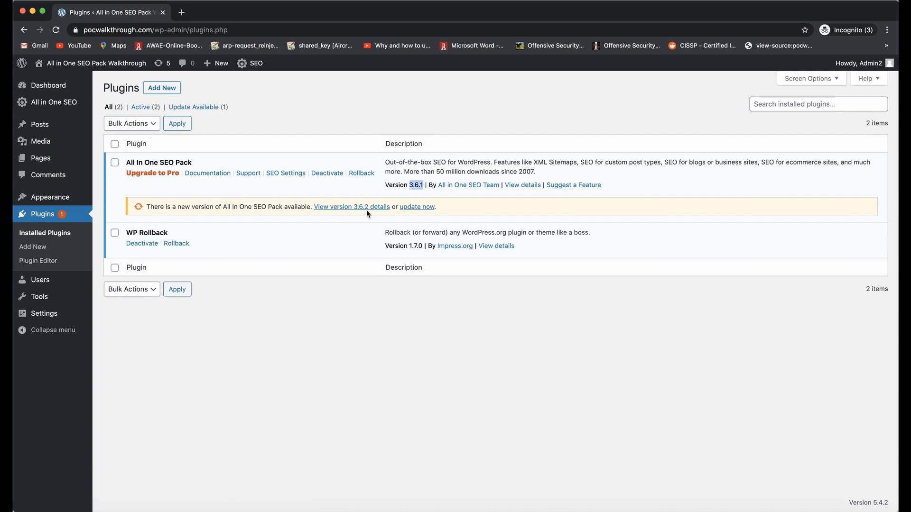
mouse_move(293, 155)
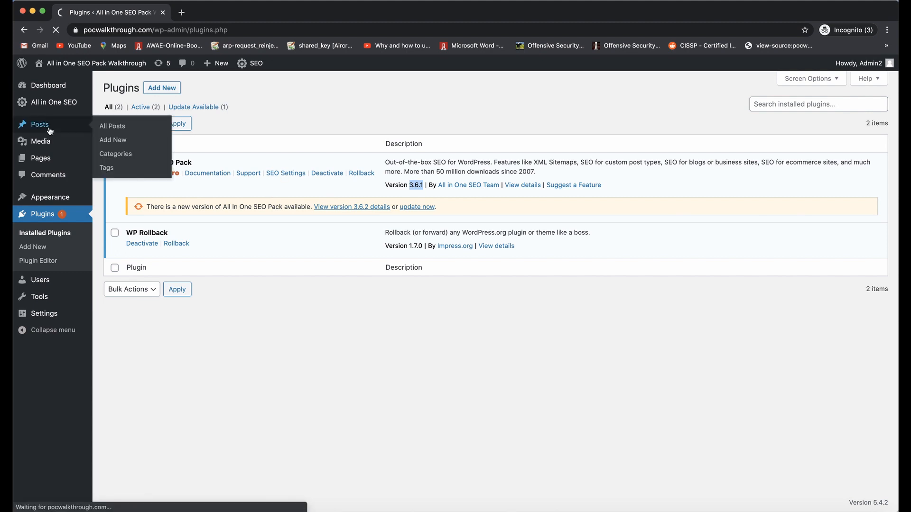
- View the posts list containing only 'Hello World!' and open the account menu
click(111, 127)
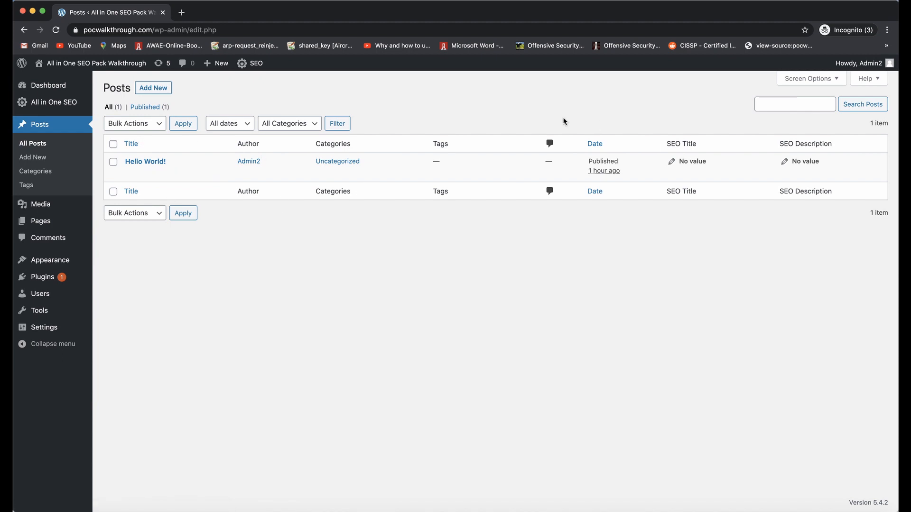
mouse_move(639, 107)
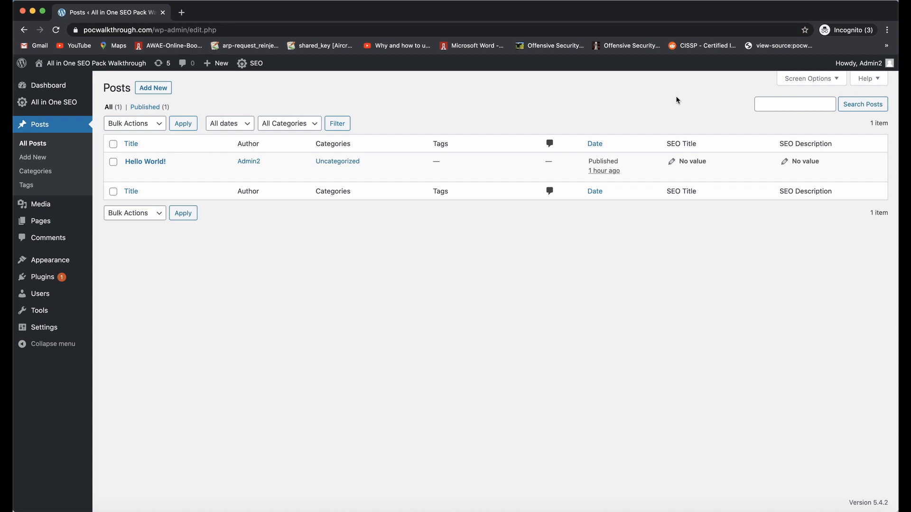
mouse_move(861, 63)
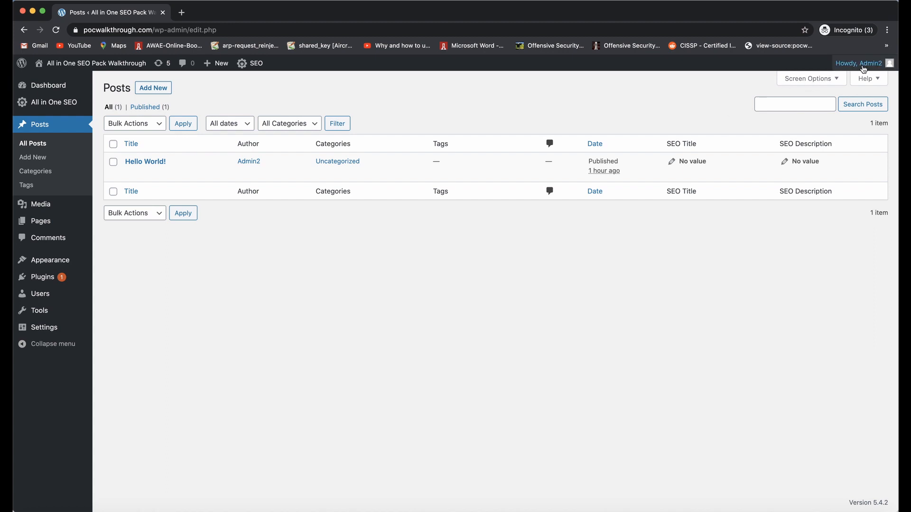
click(858, 63)
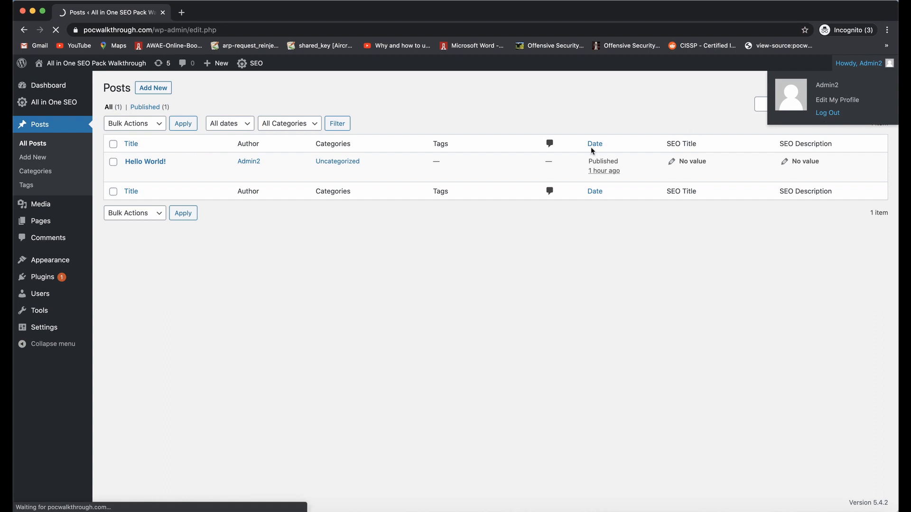
- Log out and sign in as the 'contributo' contributor account
click(826, 113)
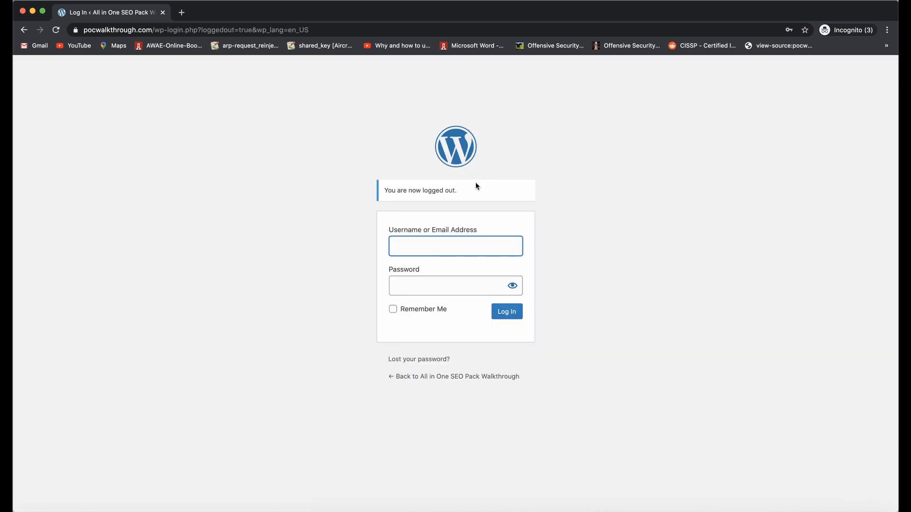
text(contributo)
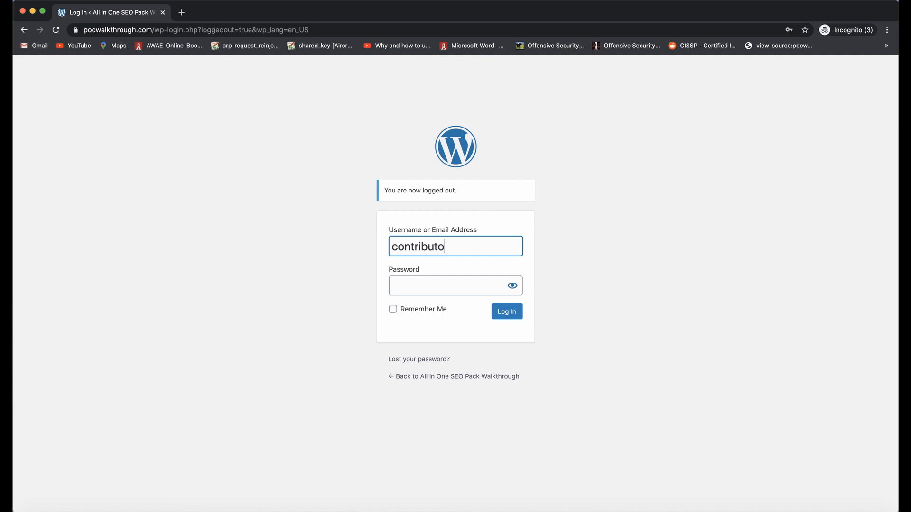
click(455, 285)
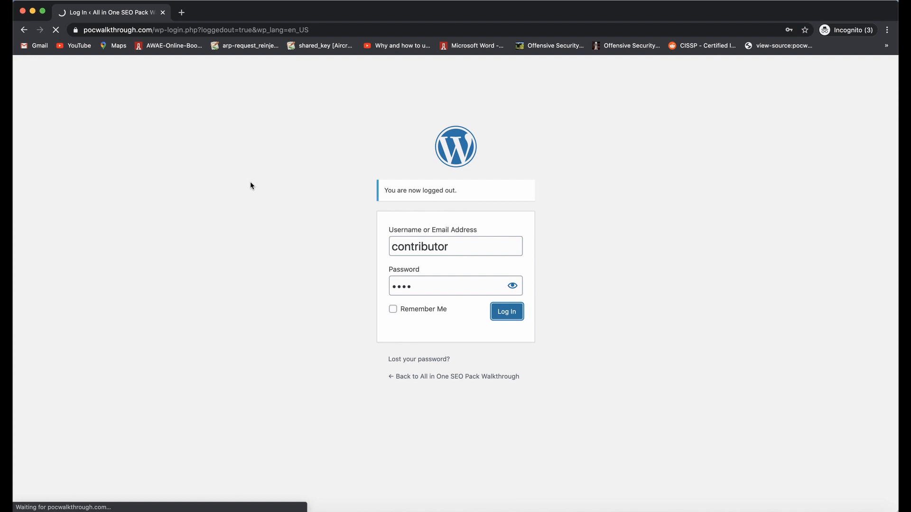
click(506, 311)
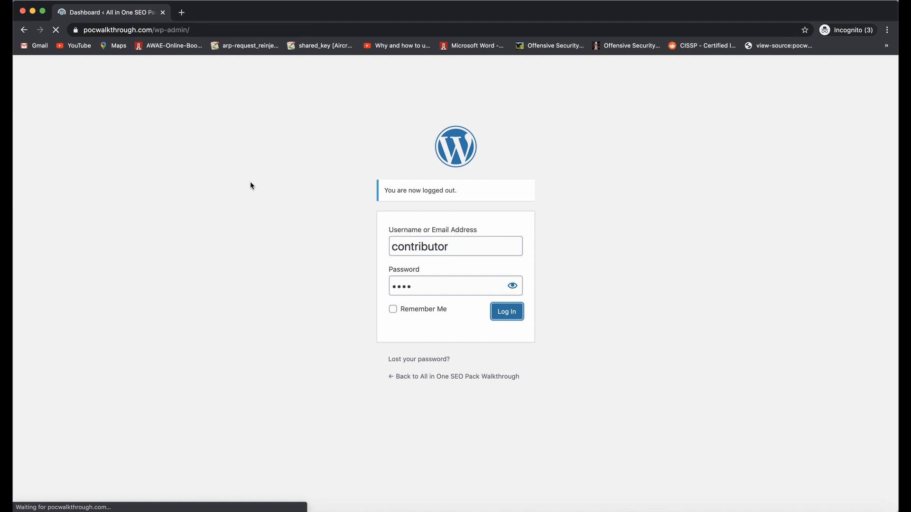
- Go to the posts list and start a new blank post
click(505, 311)
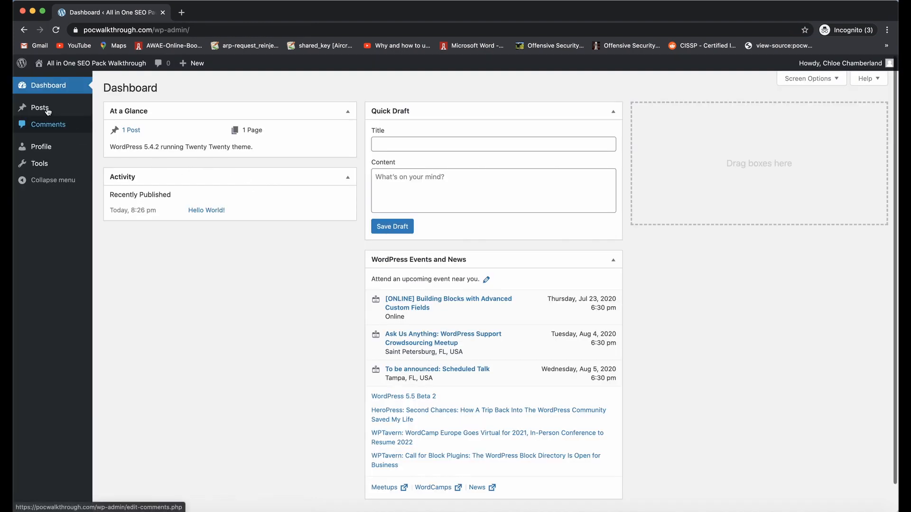
click(39, 108)
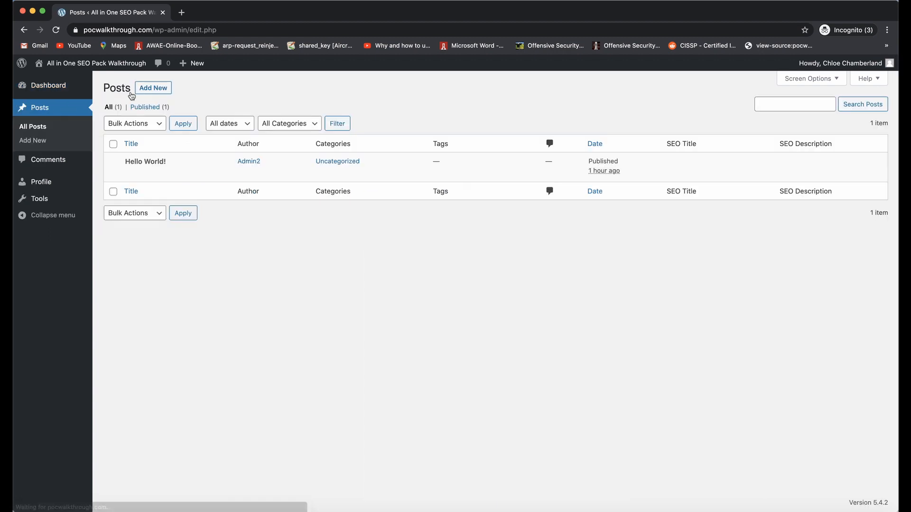
click(152, 87)
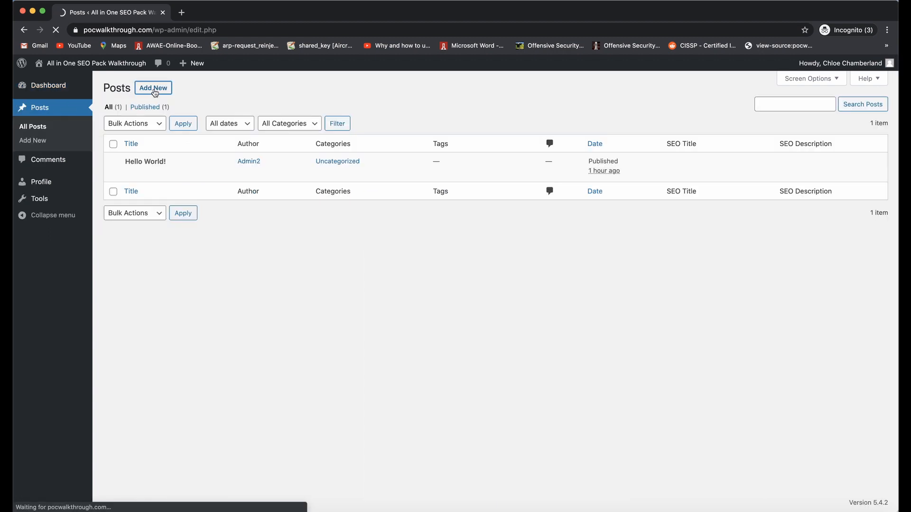
click(153, 88)
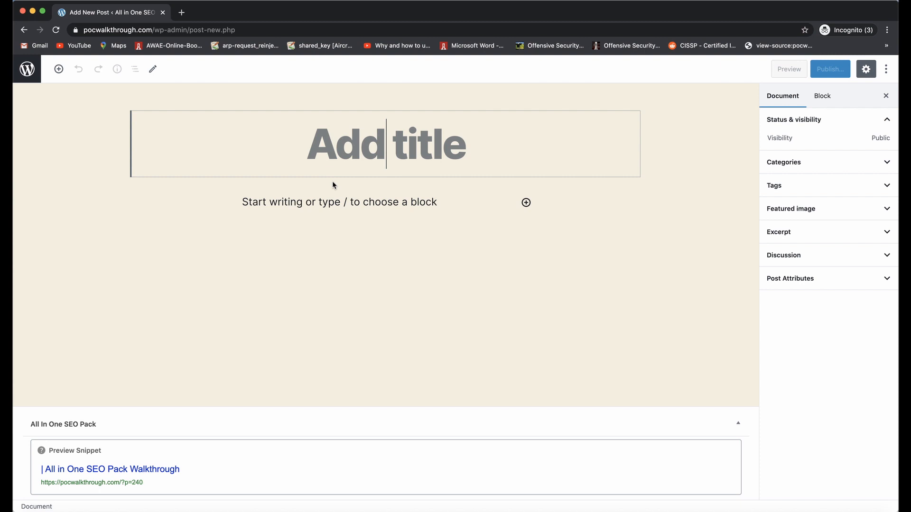
- Title the post 'Test', put script payloads in its SEO fields, and submit it
text(Test)
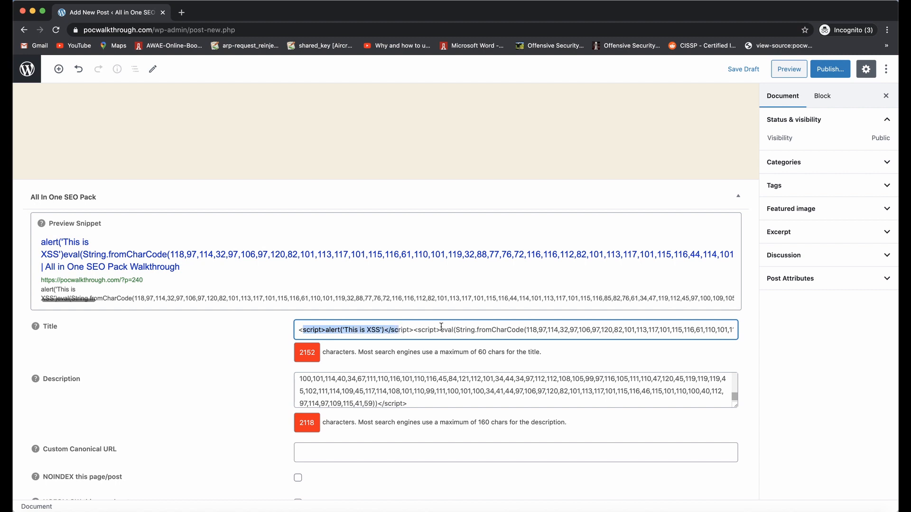
drag(416, 331, 592, 330)
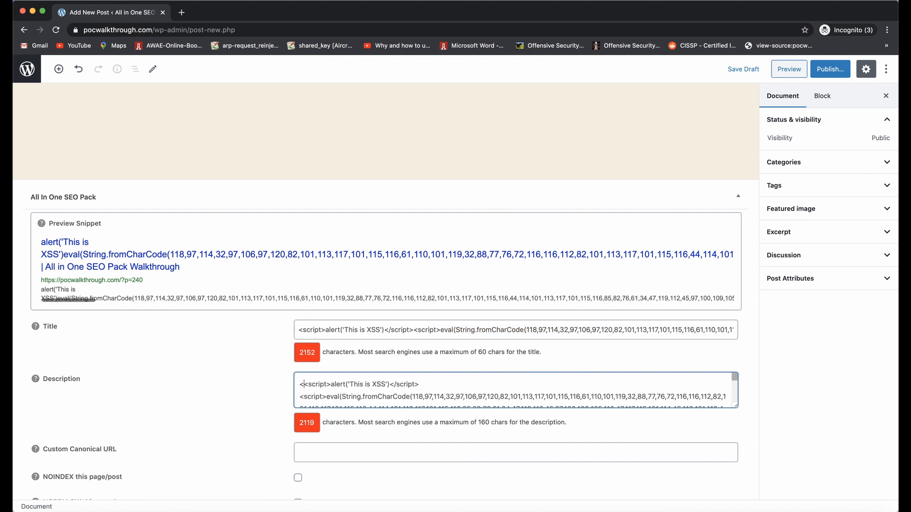
text(</script>)
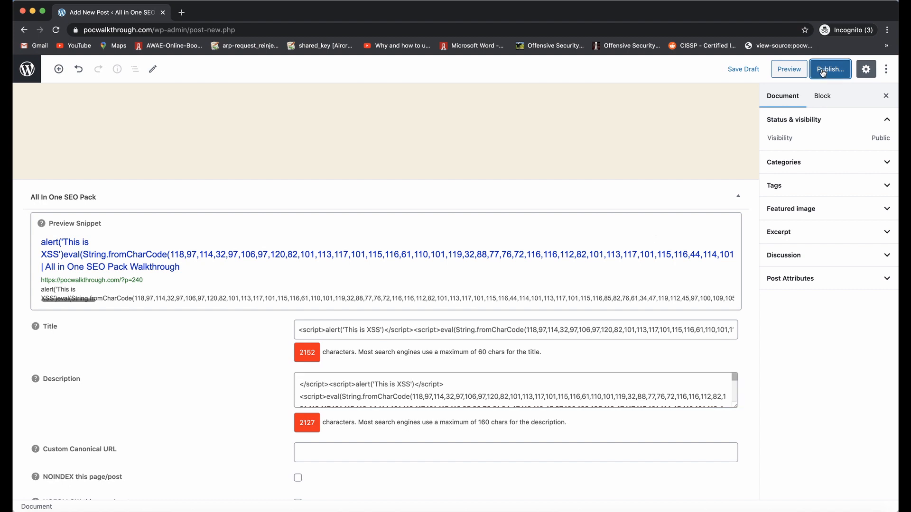
click(828, 68)
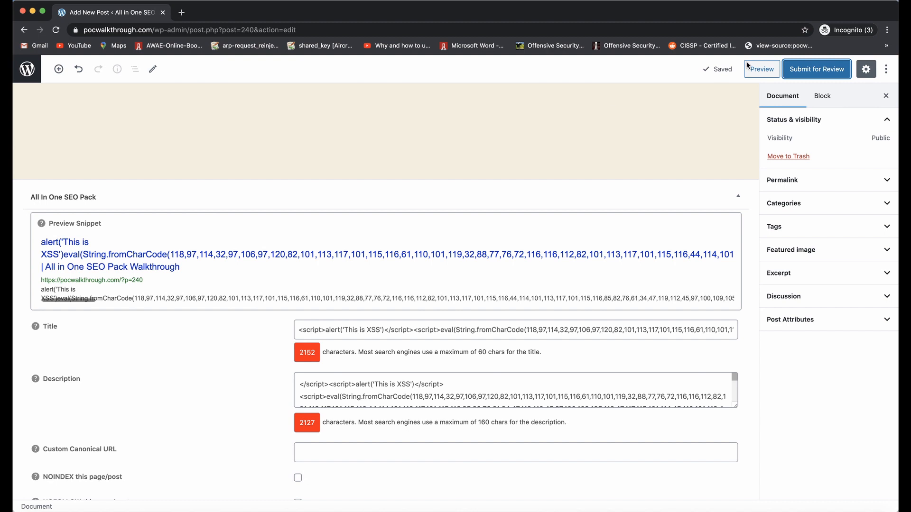
- Preview the post and dismiss the 'This is XSS' alert it triggers
click(761, 68)
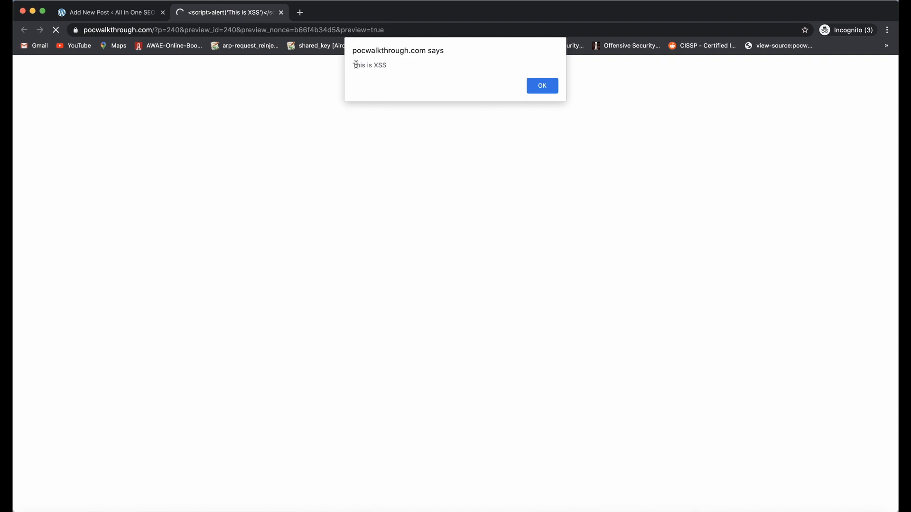
click(541, 85)
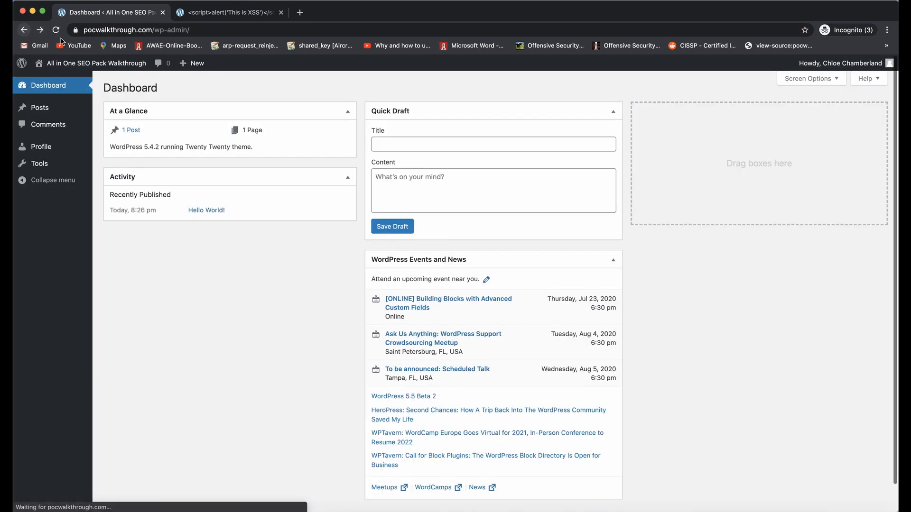
- Open All Posts and dismiss the 'This is XSS' alert to see the pending Test post
click(39, 108)
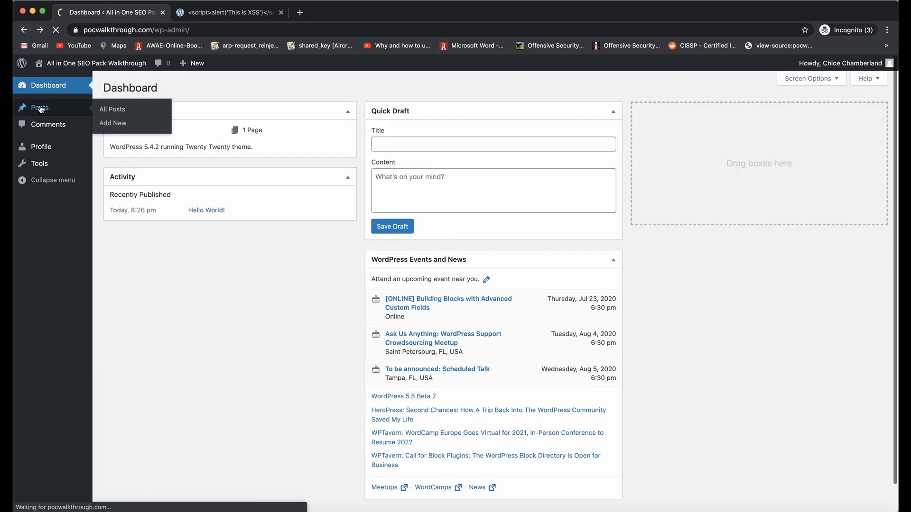
click(112, 109)
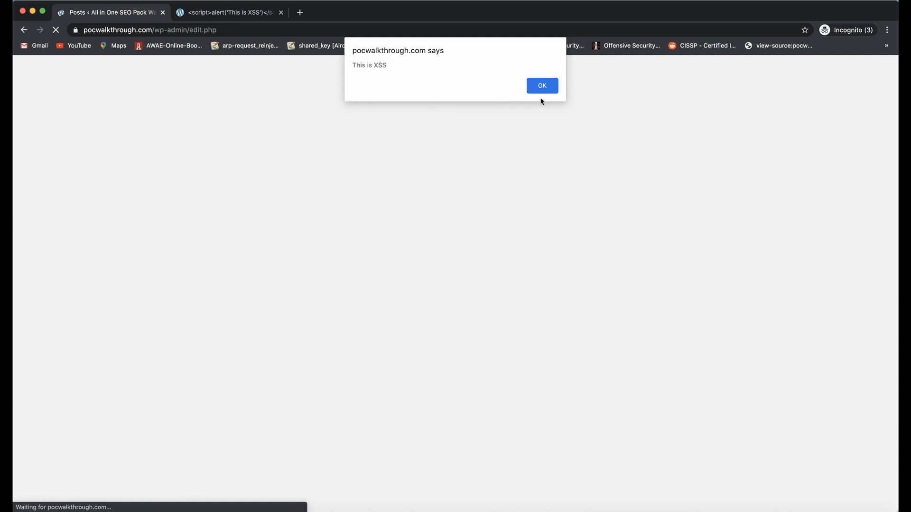
click(541, 85)
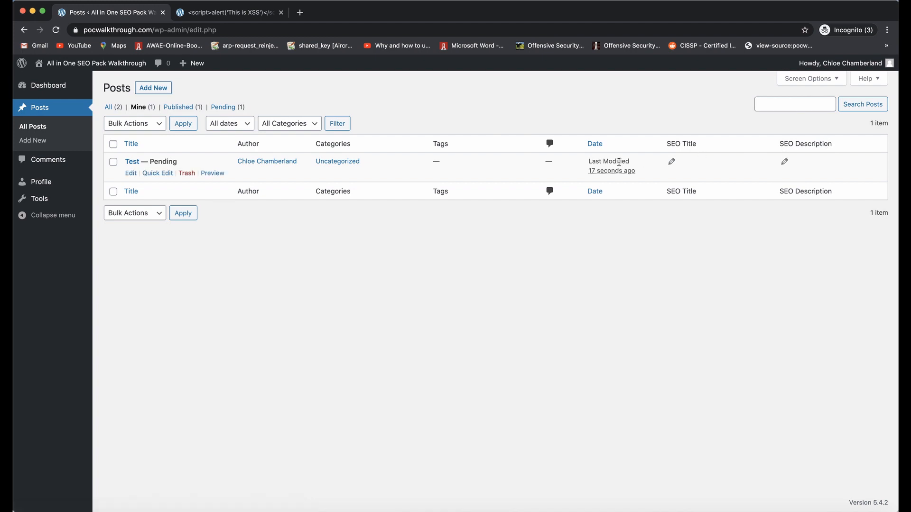
mouse_move(686, 171)
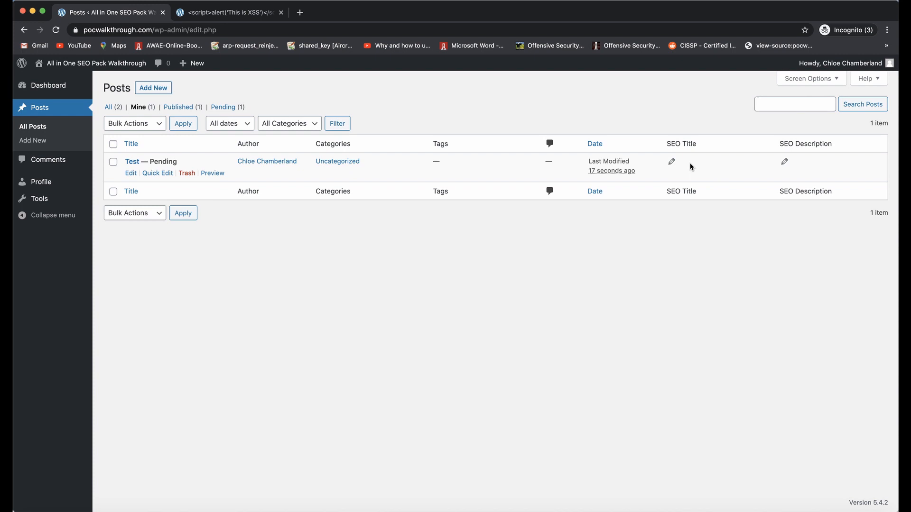
mouse_move(647, 207)
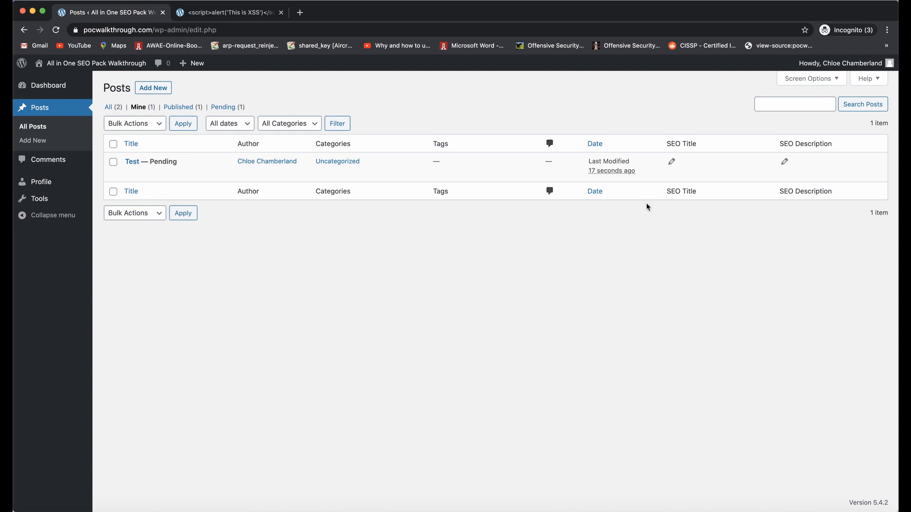
mouse_move(638, 211)
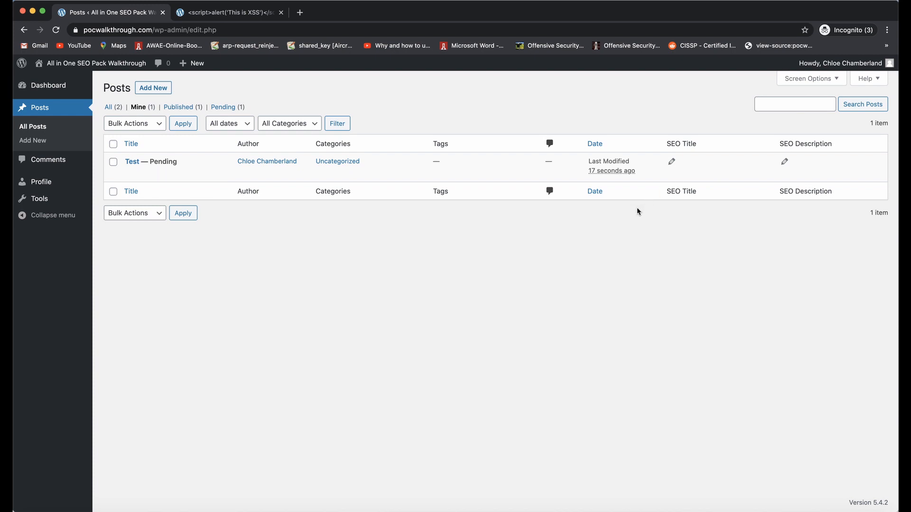
mouse_move(652, 192)
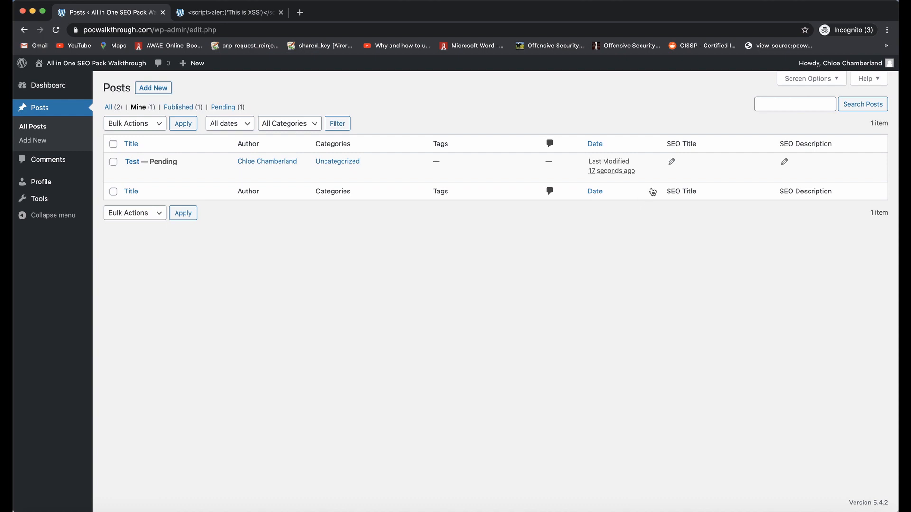
mouse_move(719, 119)
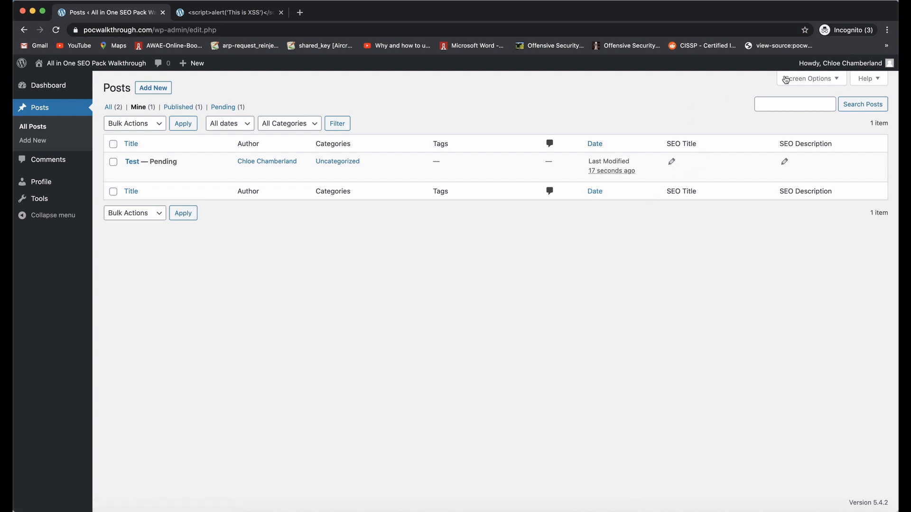
- Log out, sign in as administrator, and open the posts list from the sidebar
click(840, 63)
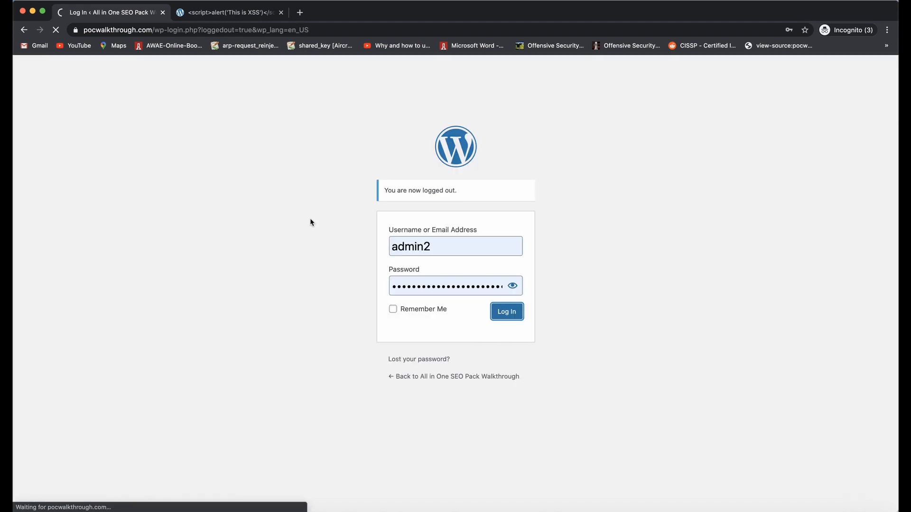
click(506, 311)
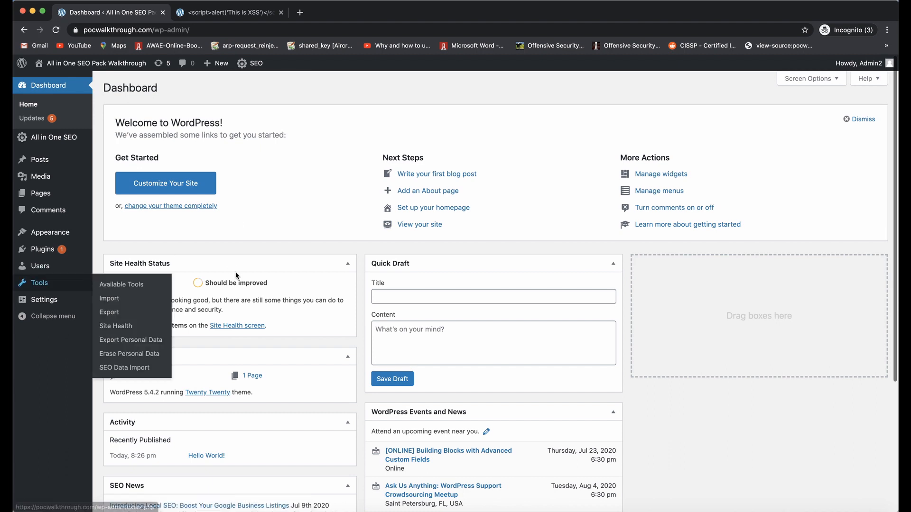
mouse_move(42, 250)
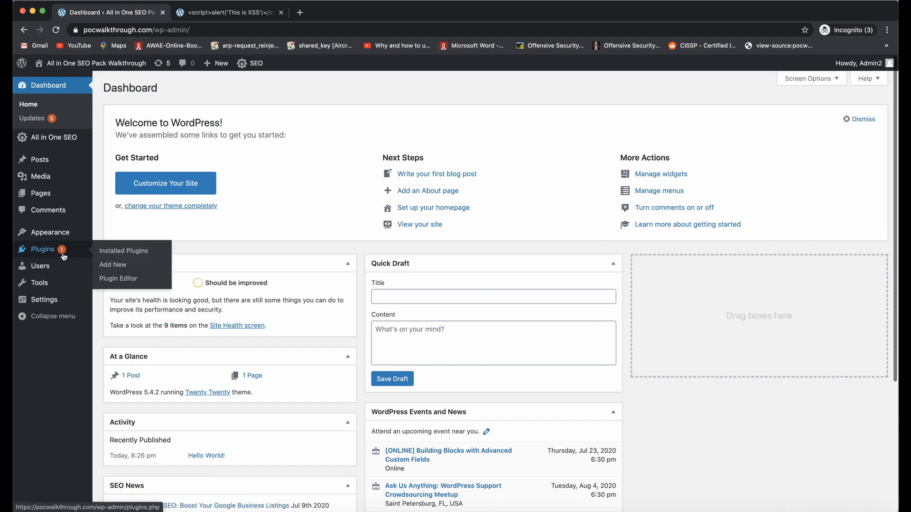
click(41, 267)
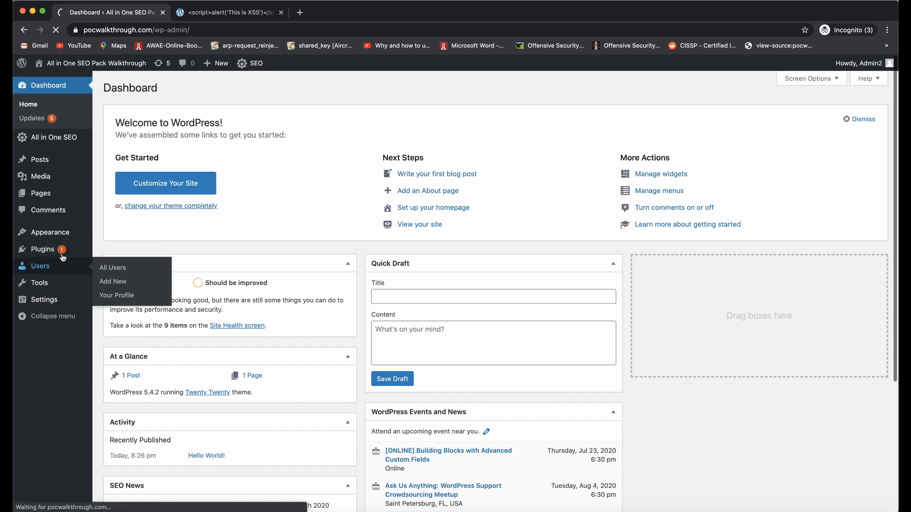
click(111, 267)
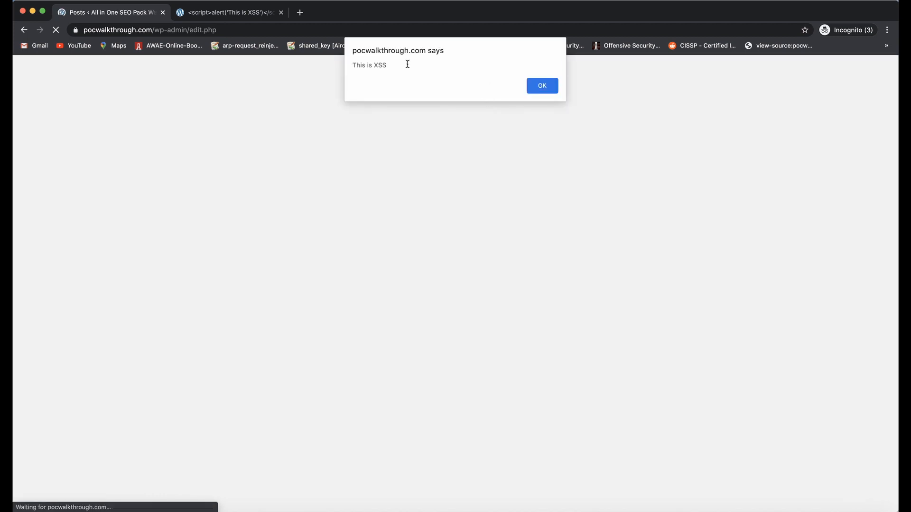
- Dismiss the XSS alert, then open All Users
click(540, 86)
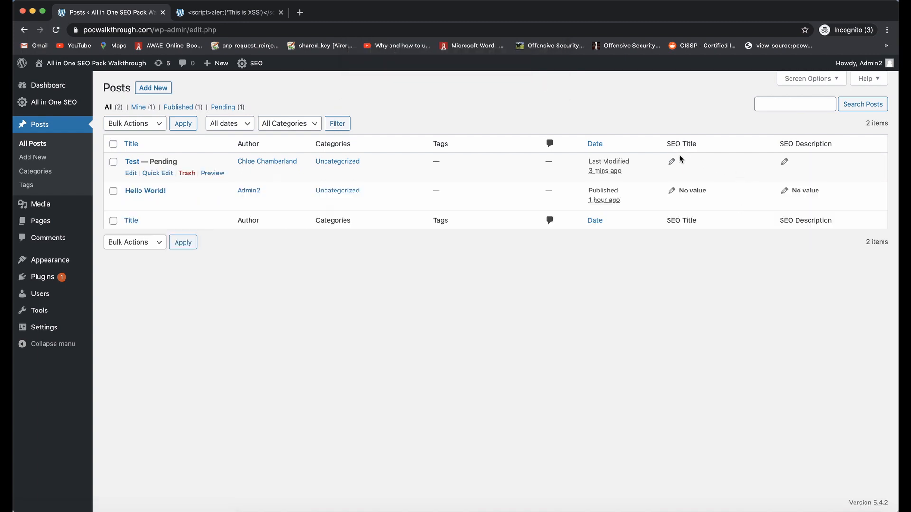
mouse_move(660, 177)
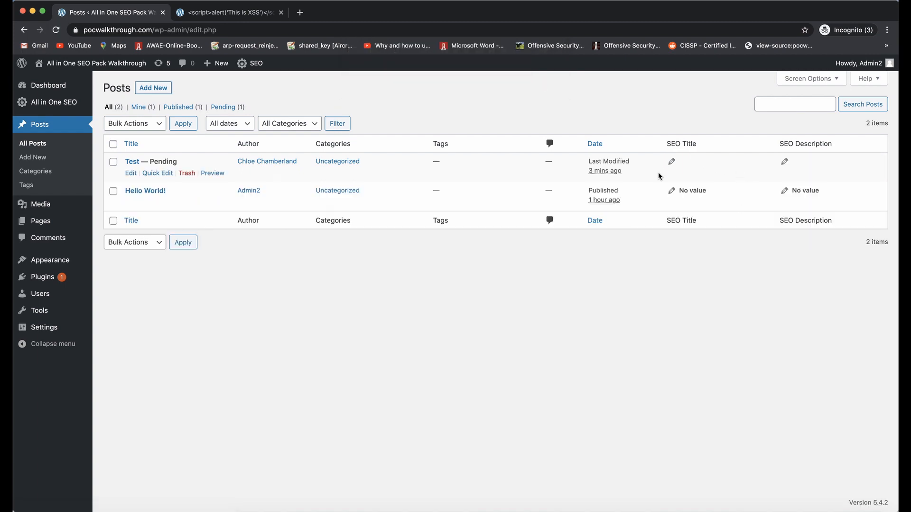
mouse_move(286, 316)
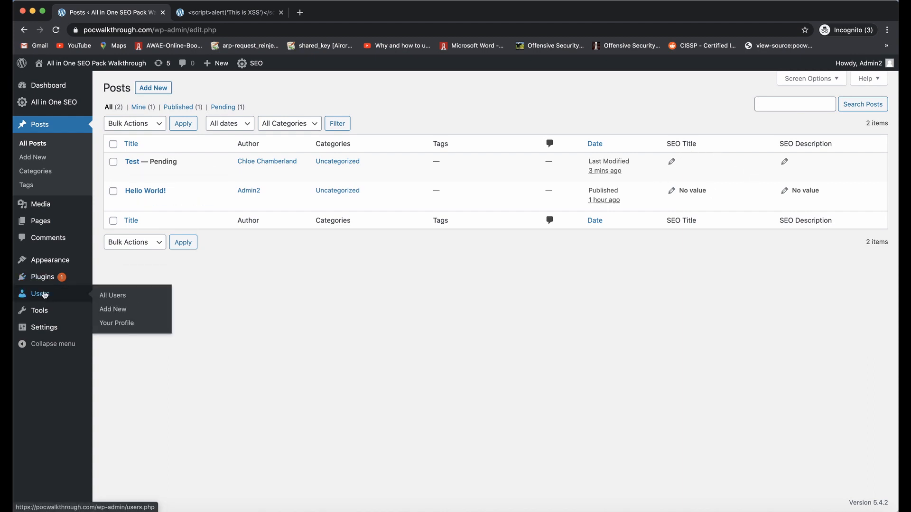
click(112, 296)
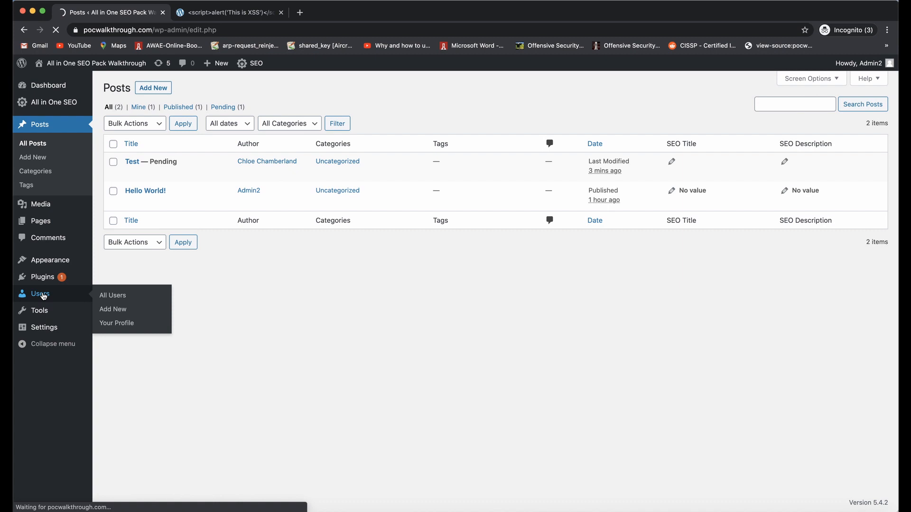
- Open All Users to see the unfamiliar 'seohacker' Administrator account alongside the originals
click(112, 295)
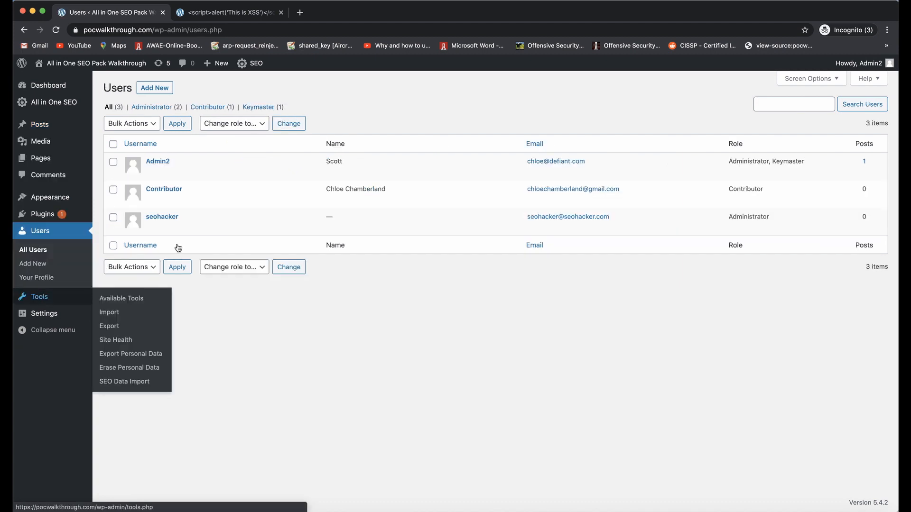
mouse_move(162, 217)
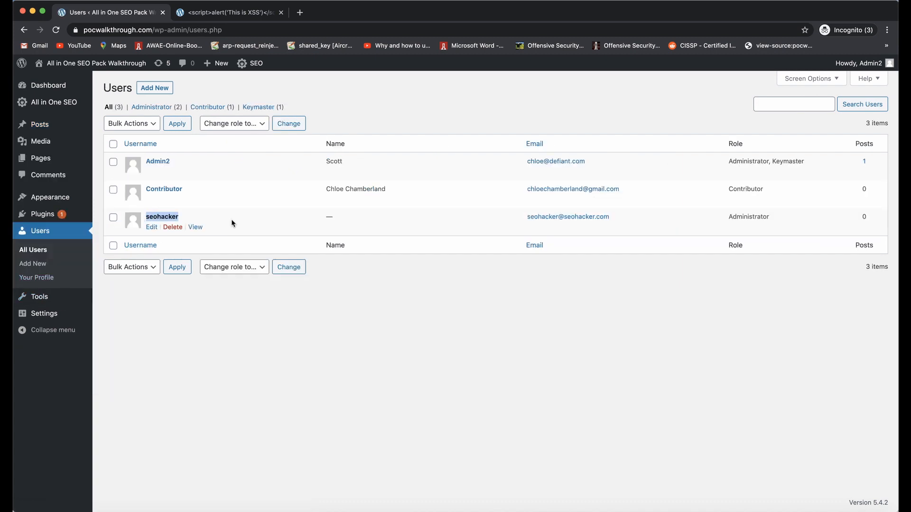
mouse_move(164, 189)
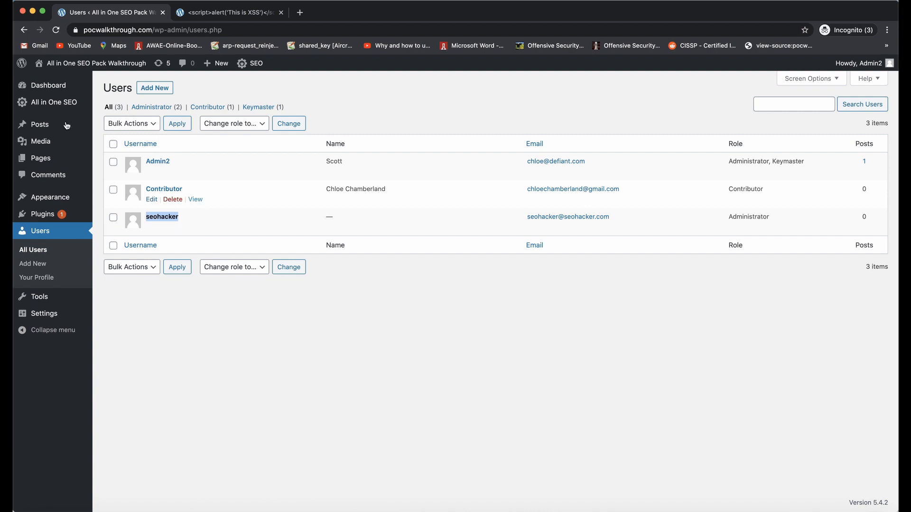
mouse_move(40, 124)
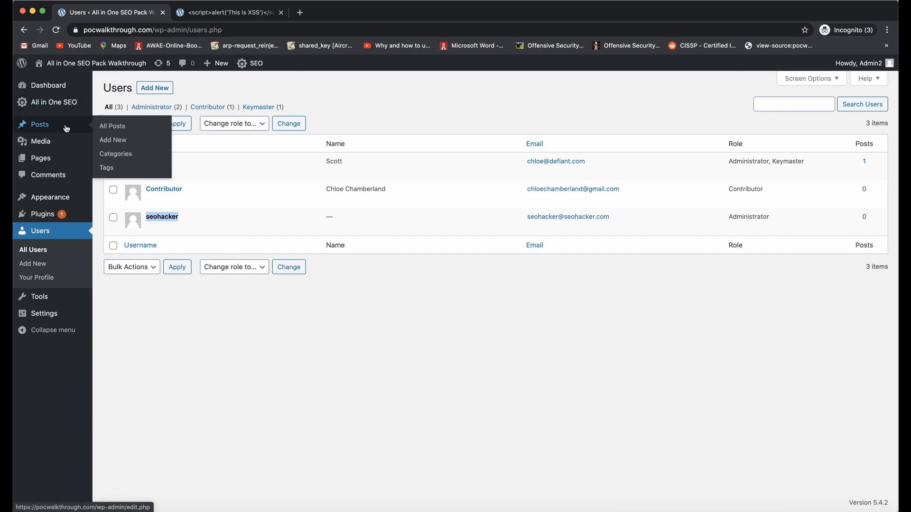
mouse_move(113, 140)
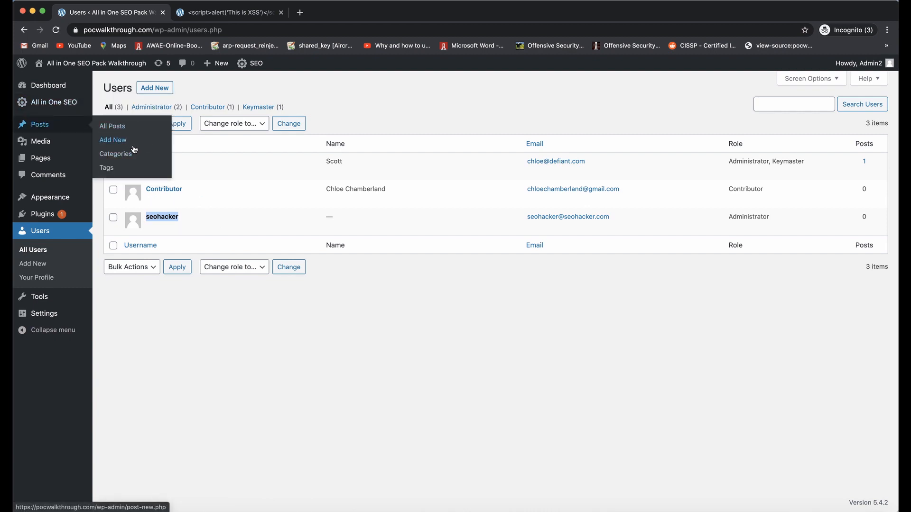